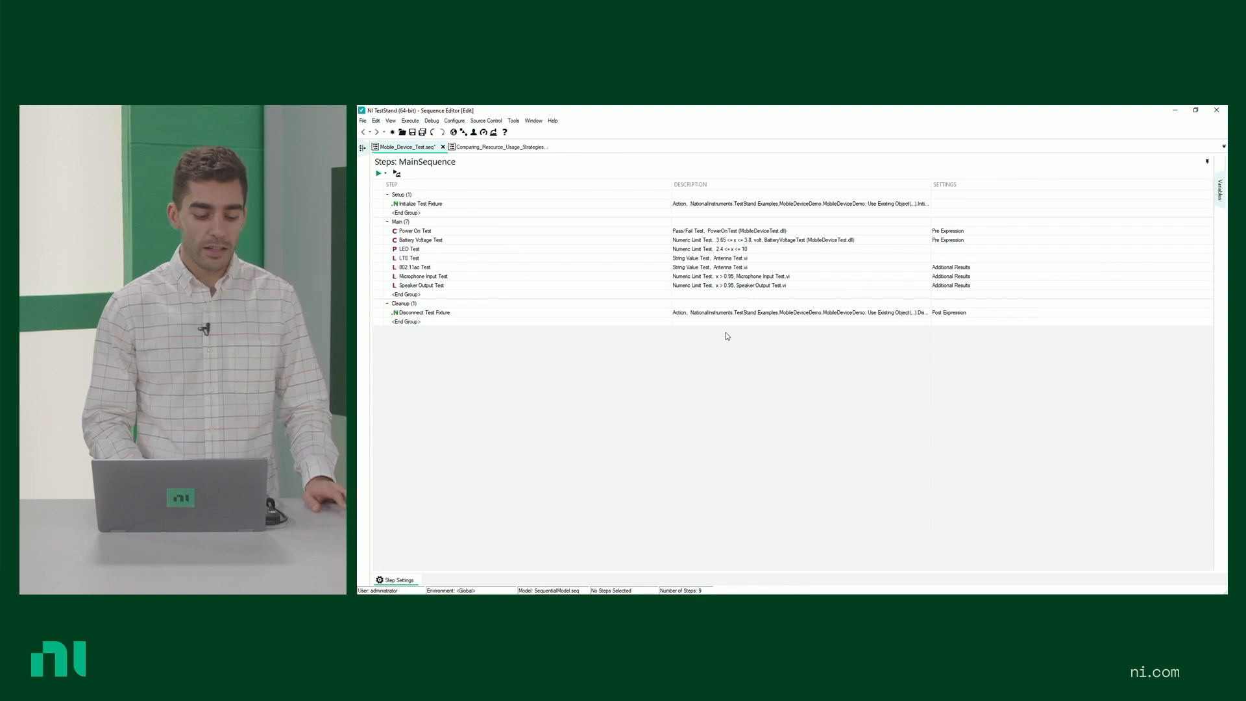
mouse_move(502, 199)
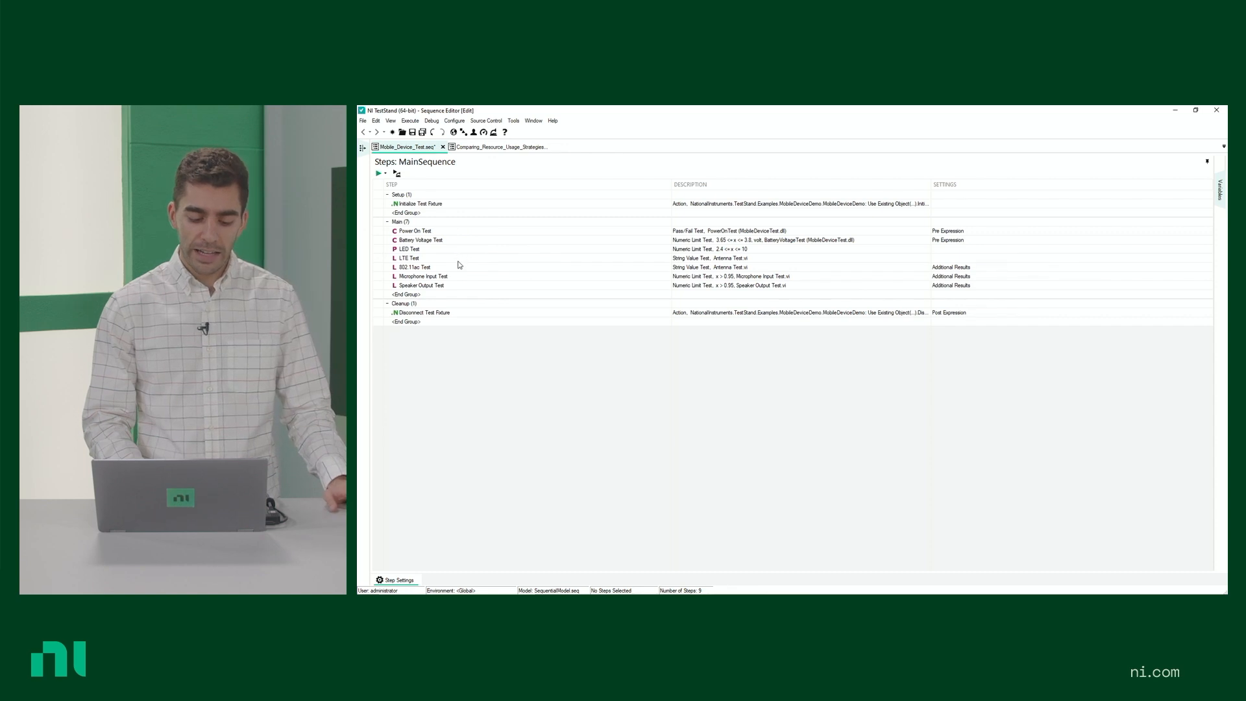
mouse_move(470, 280)
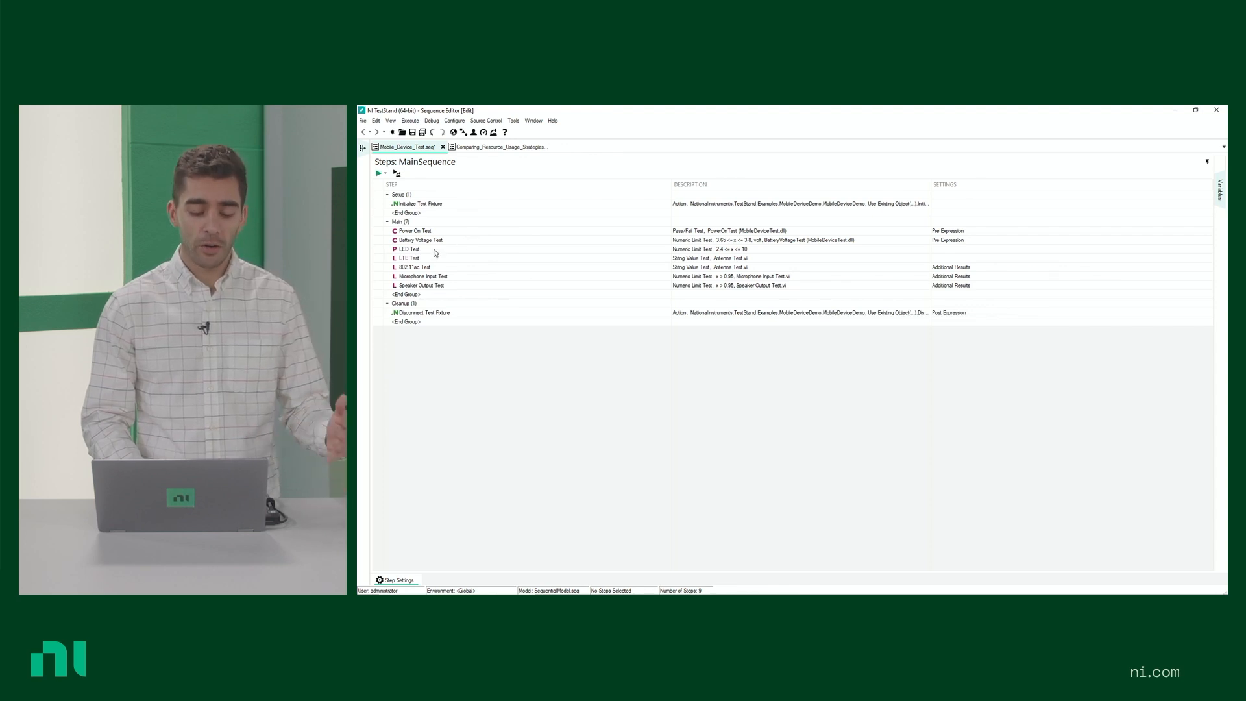
With LED Test selected, choose the LabVIEW adapter in the Insertion Palette for the new Numeric Limit Test.
click(408, 250)
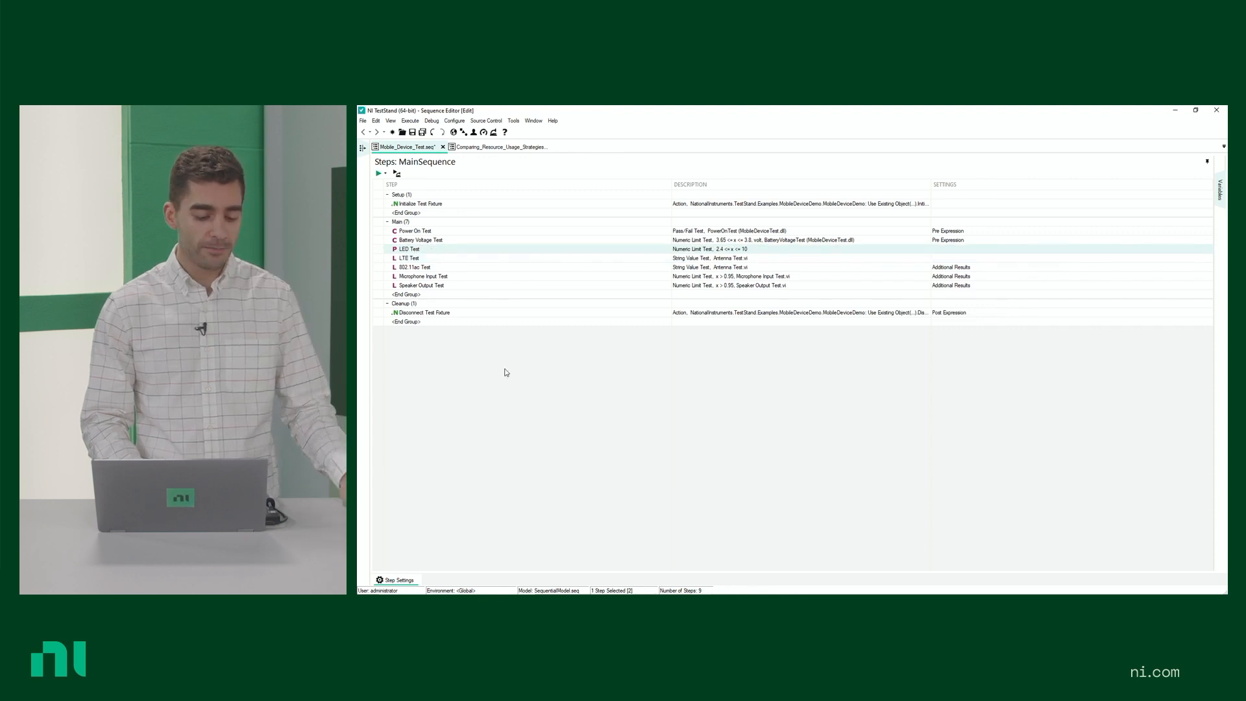
click(364, 151)
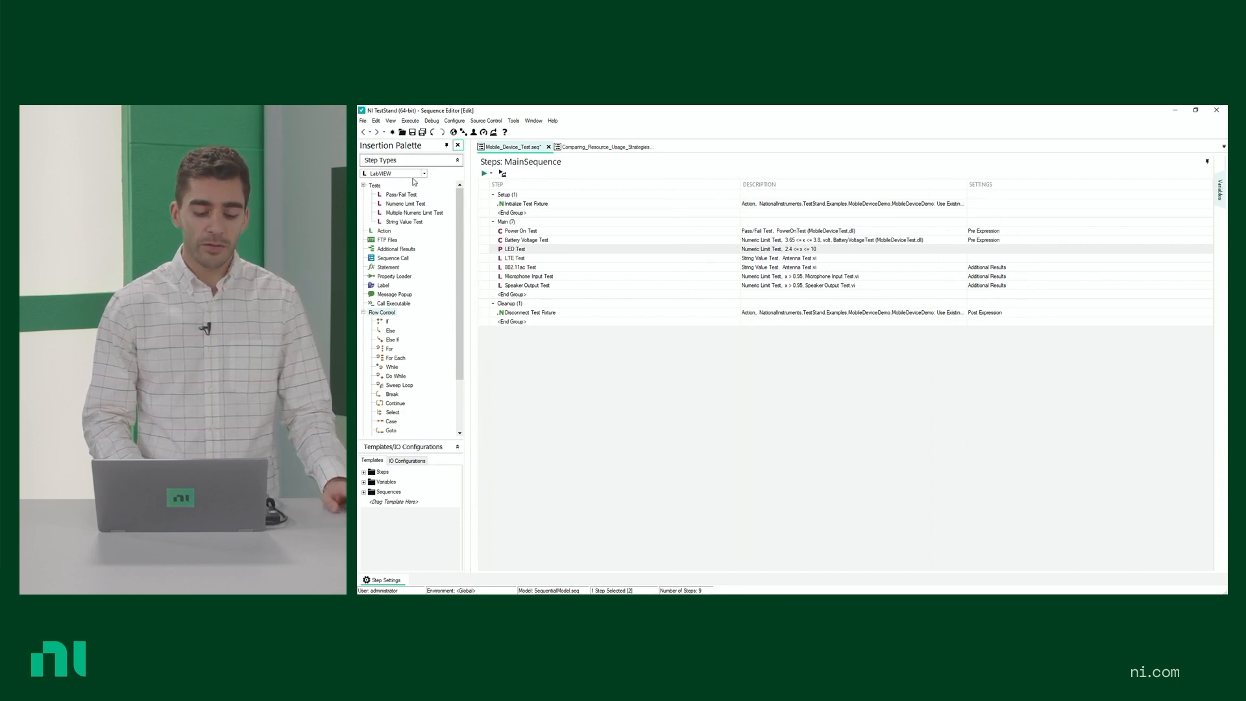
click(423, 173)
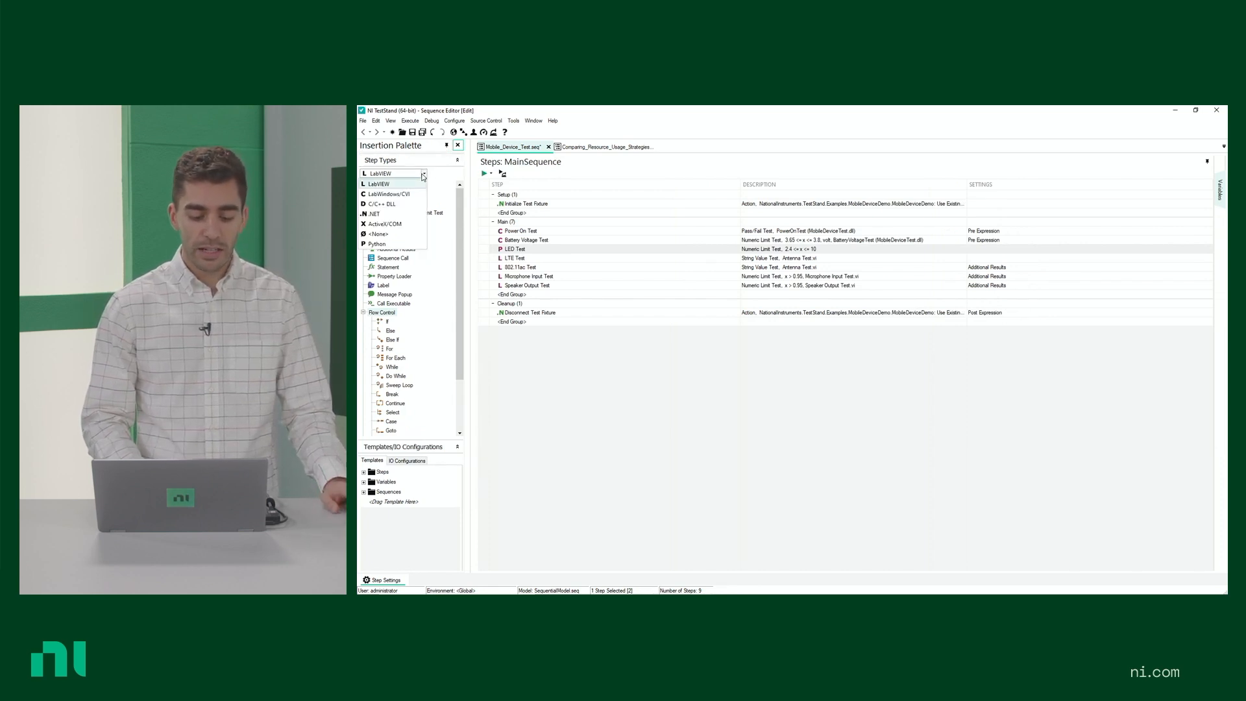
mouse_move(392, 214)
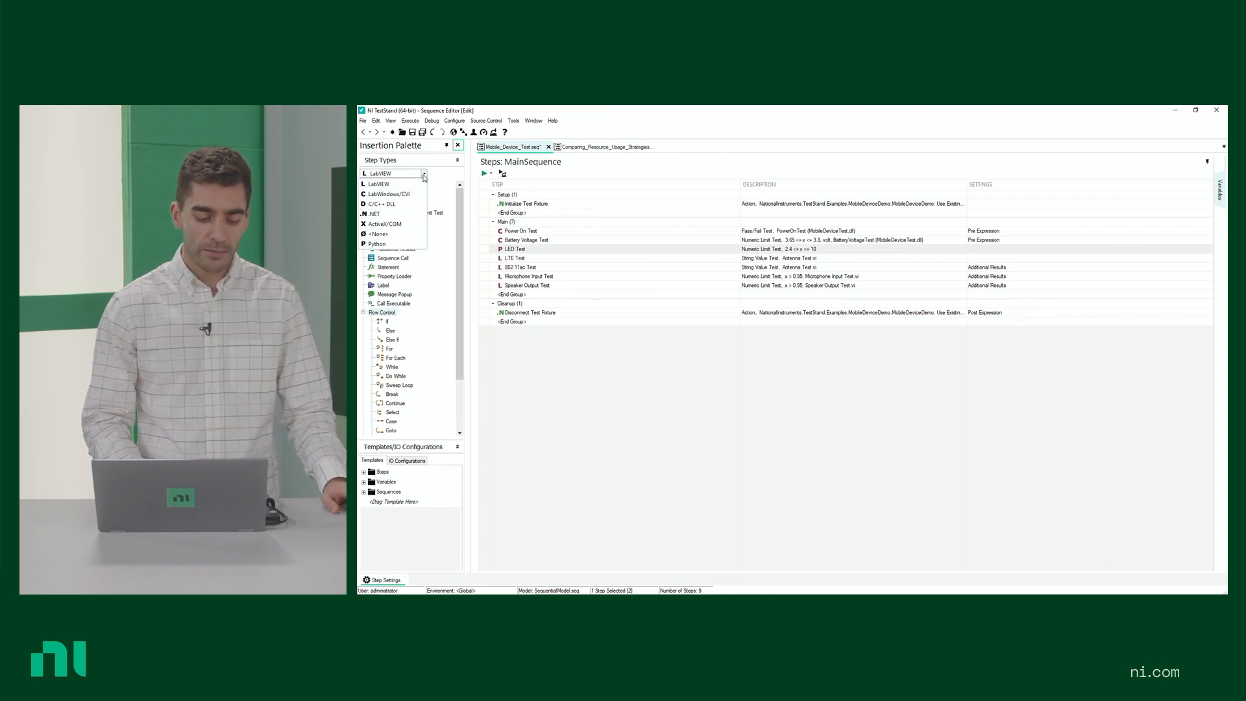
click(425, 173)
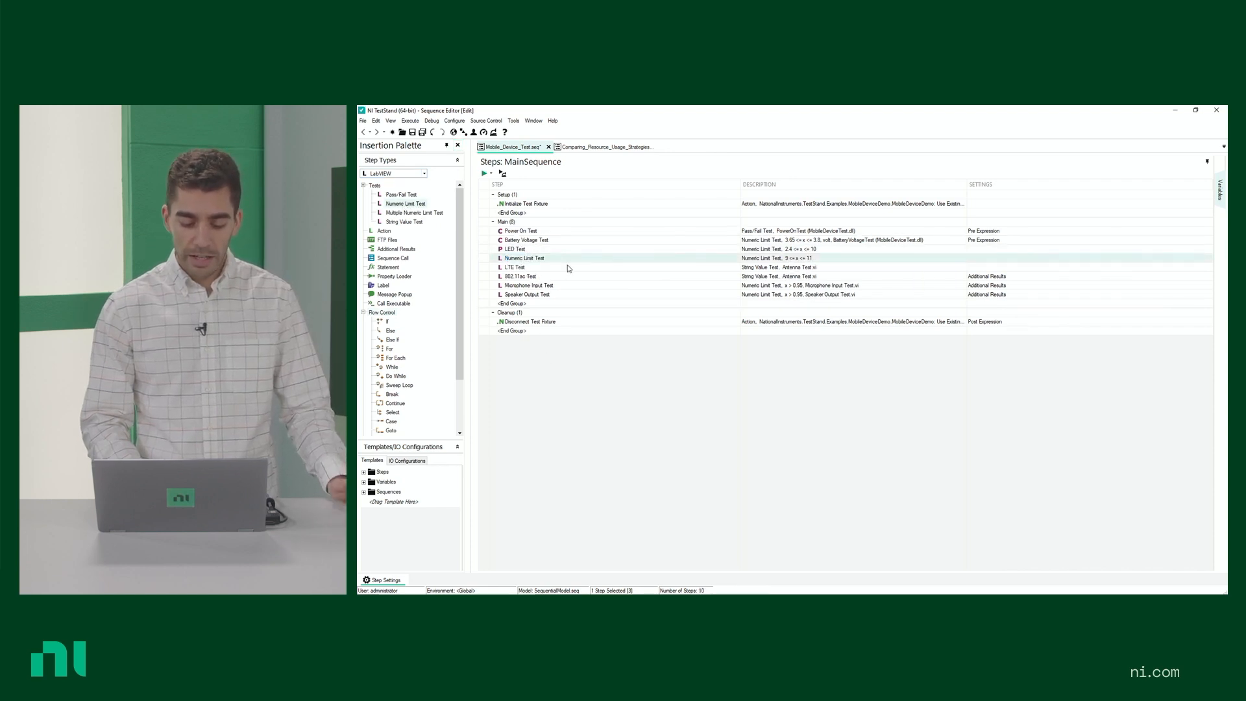
View the new Numeric Limit Test's Limits showing GELE comparison with low 9 and high 11.
click(523, 257)
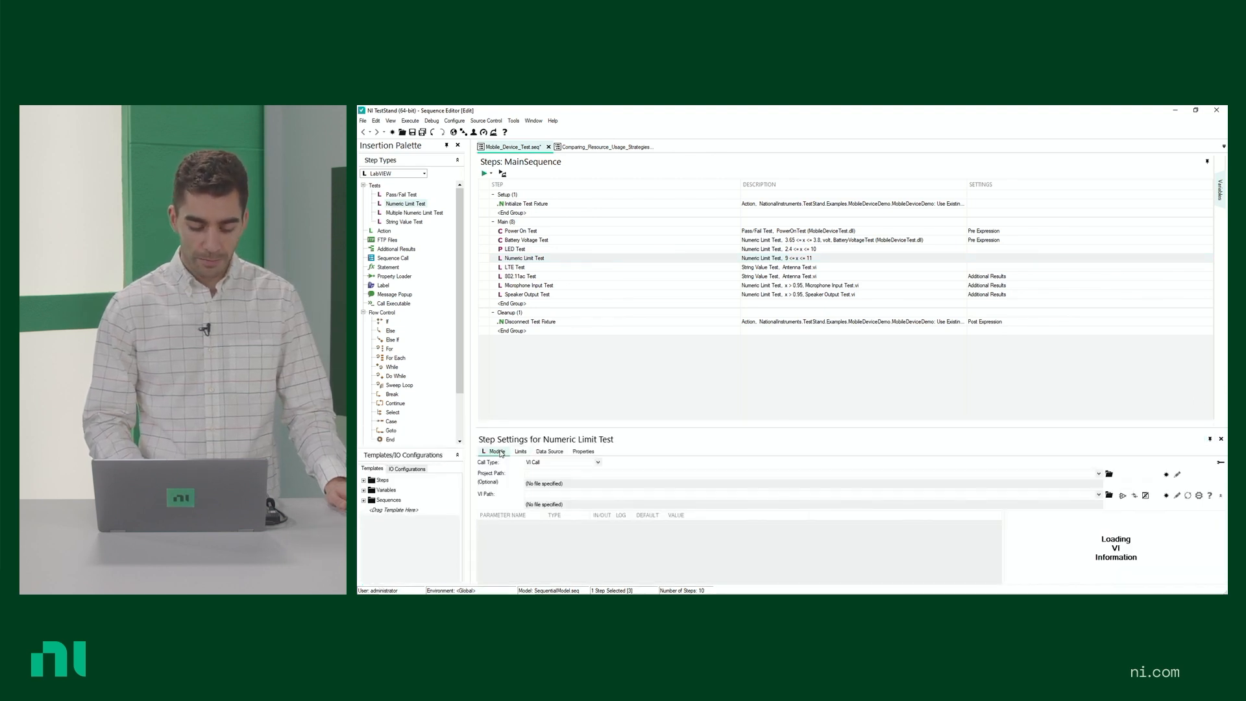
click(521, 452)
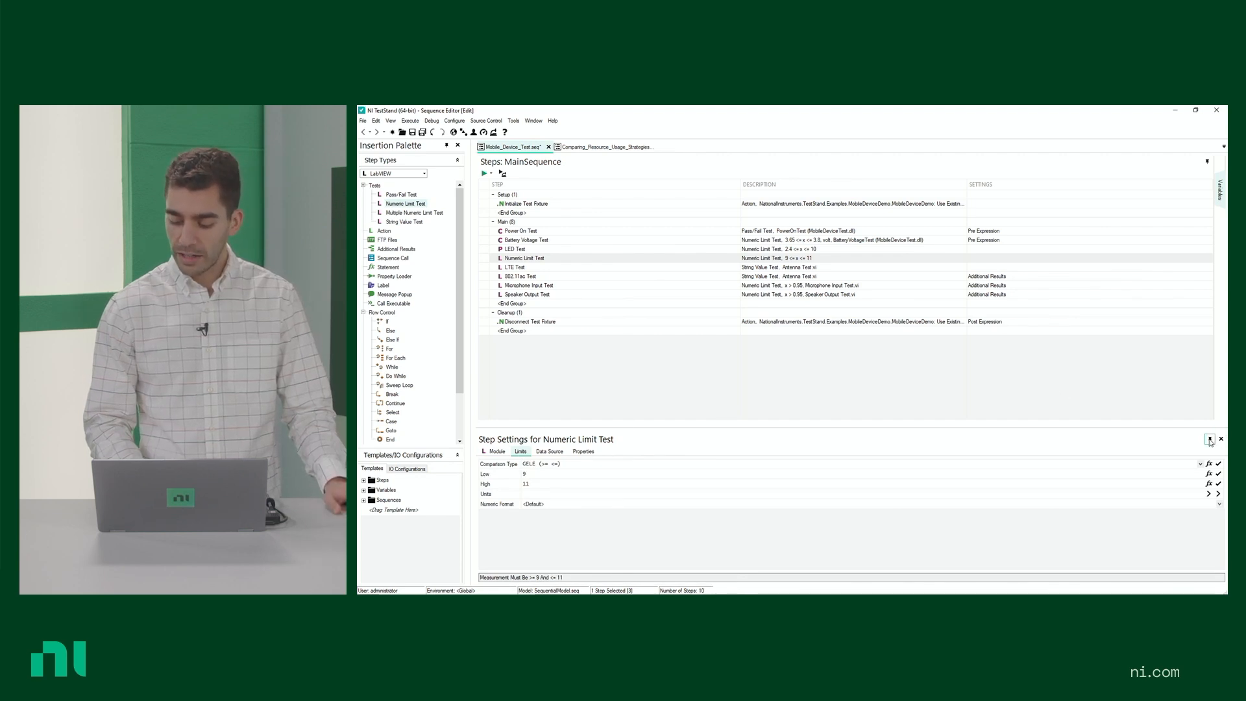
mouse_move(1005, 408)
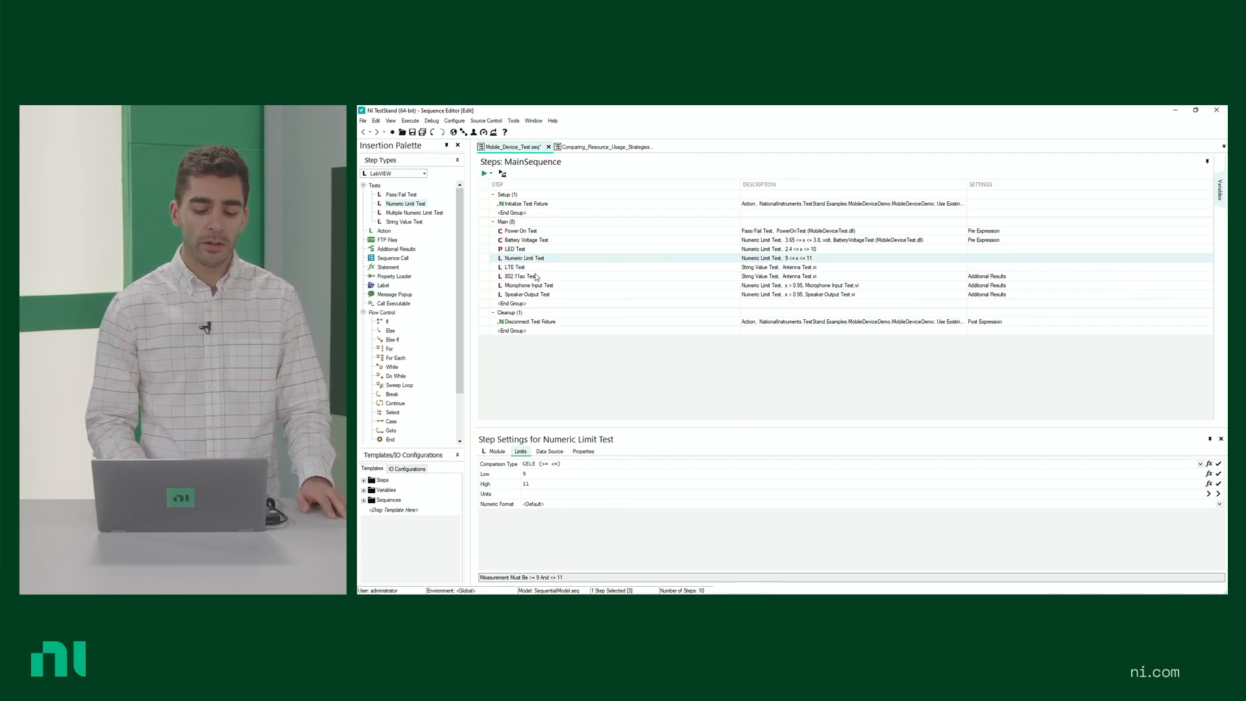
Switch to the Comparing_Resource_Usage_Strategies.seq document with its Sequential, Parallel and Auto Scheduled calls.
click(607, 146)
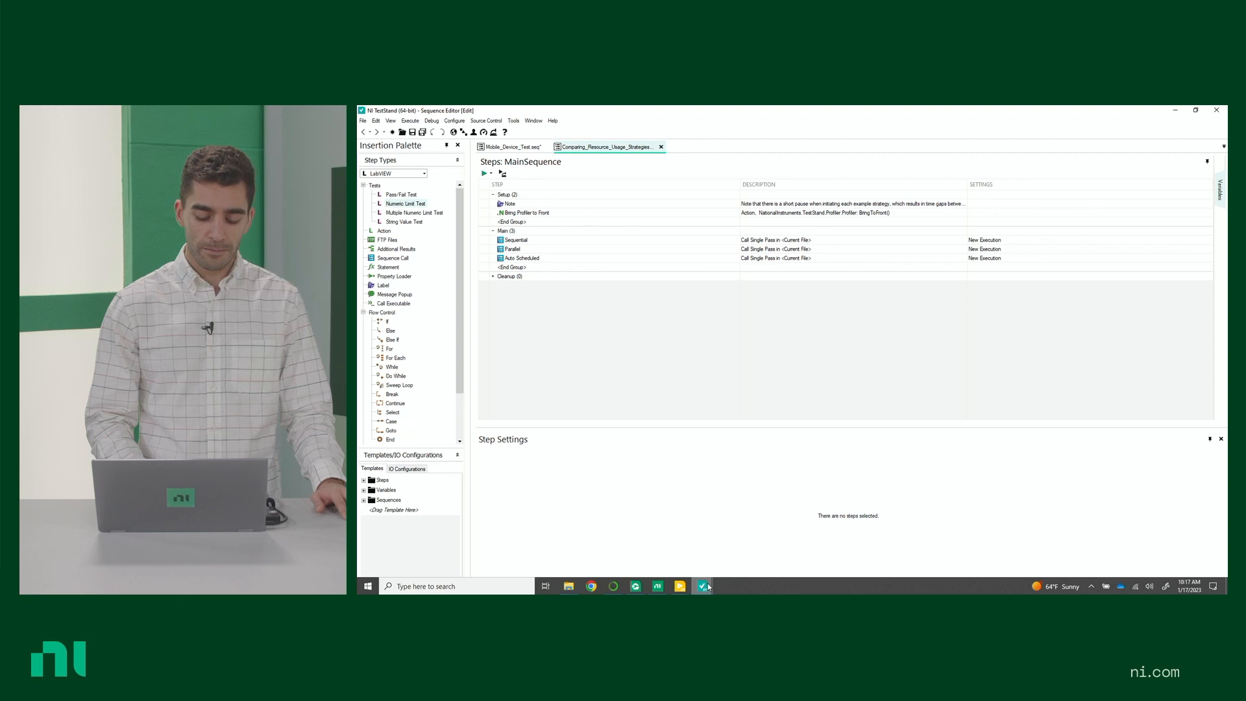
Run the main sequence so the Execution Profiler charts DMM and Scope usage per thread.
click(702, 586)
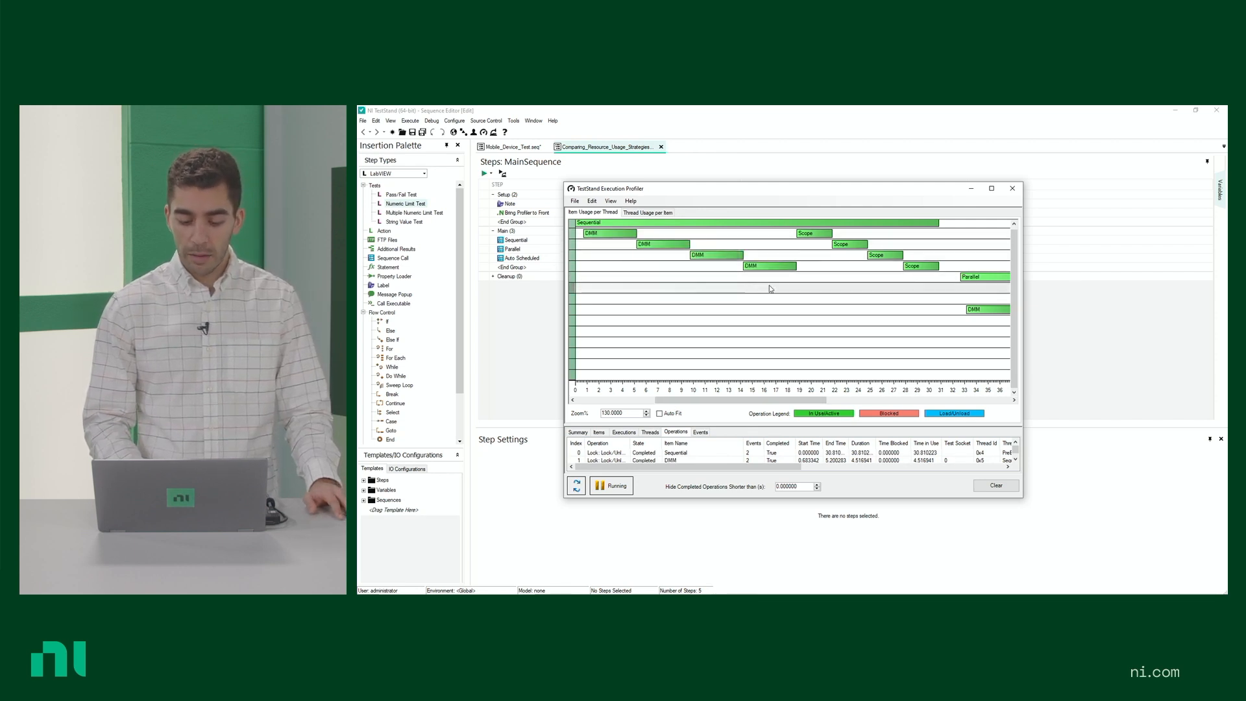
mouse_move(770, 266)
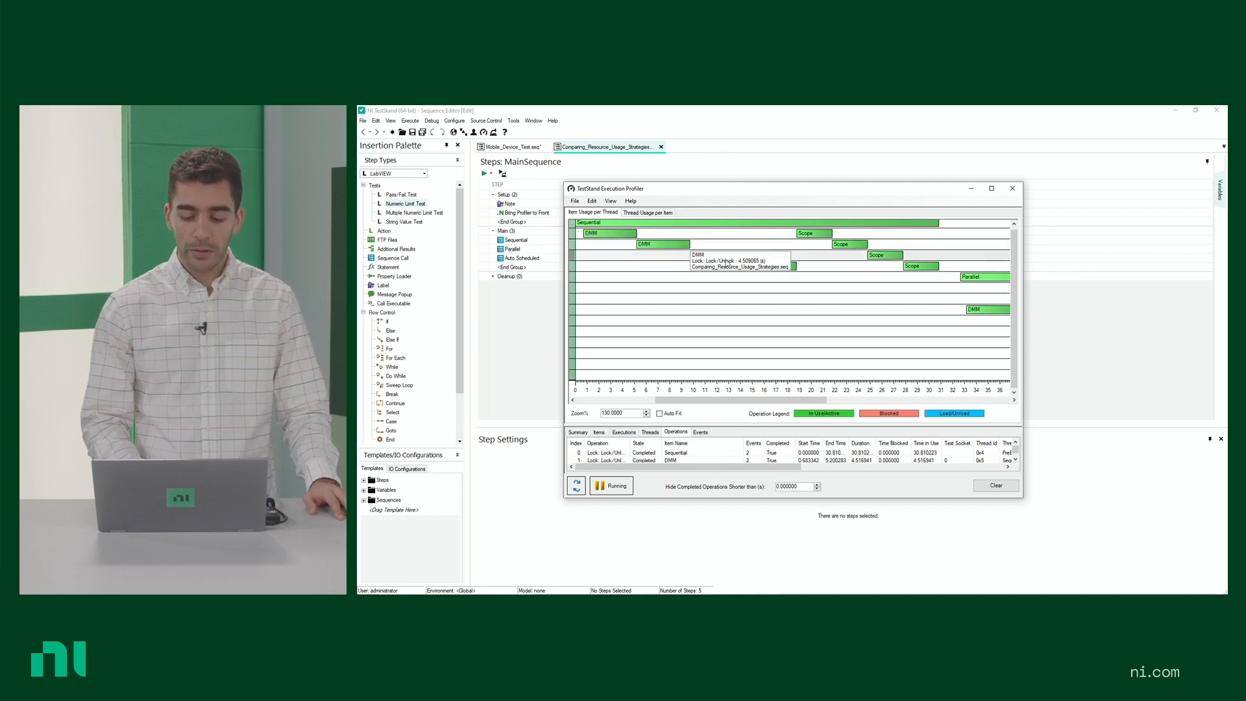